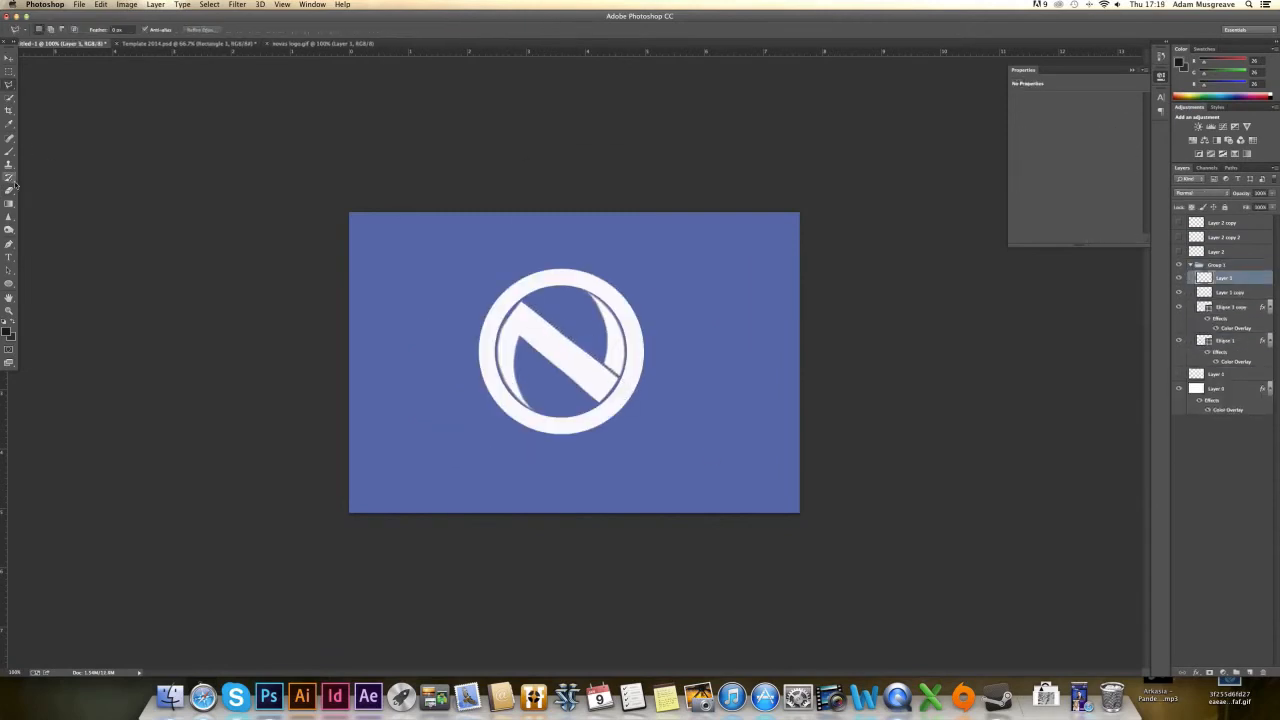
Step: Add the white NOVACONCEPTS title centred on the dark banner canvas
click(8, 178)
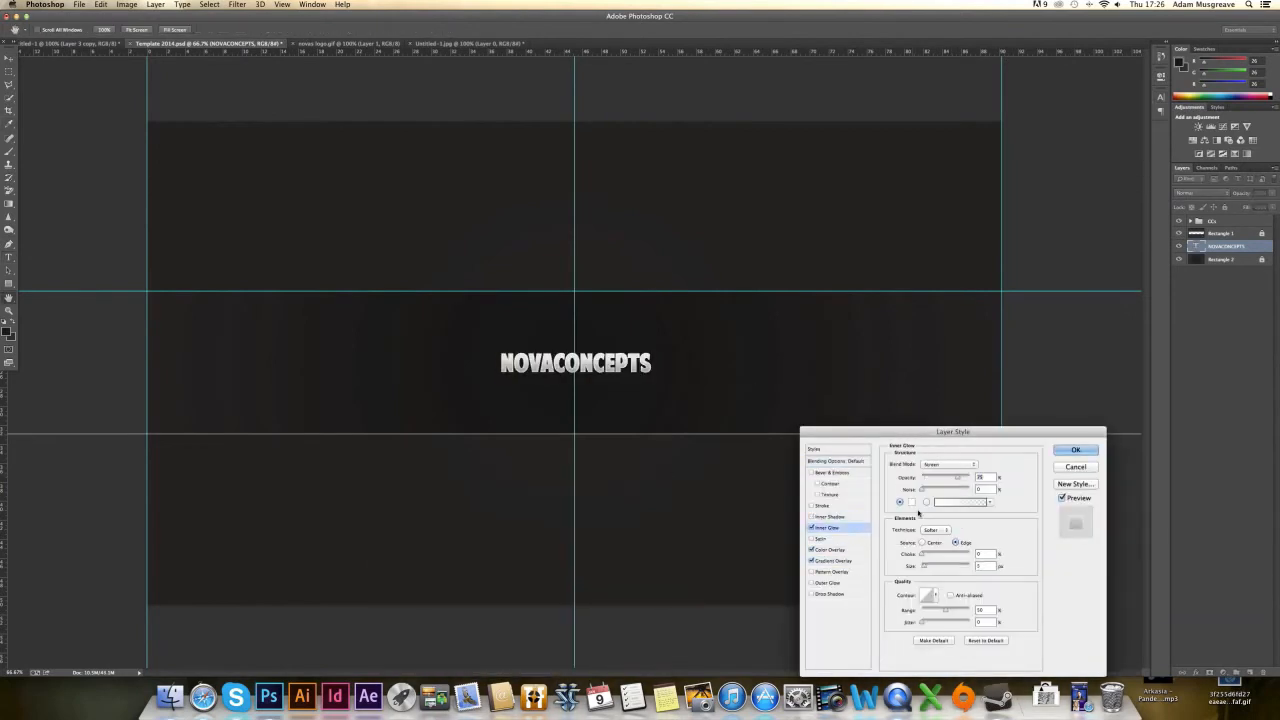
Step: Add the welcome line, circle logo, subtitle and bottom-right signature around the title
click(1076, 448)
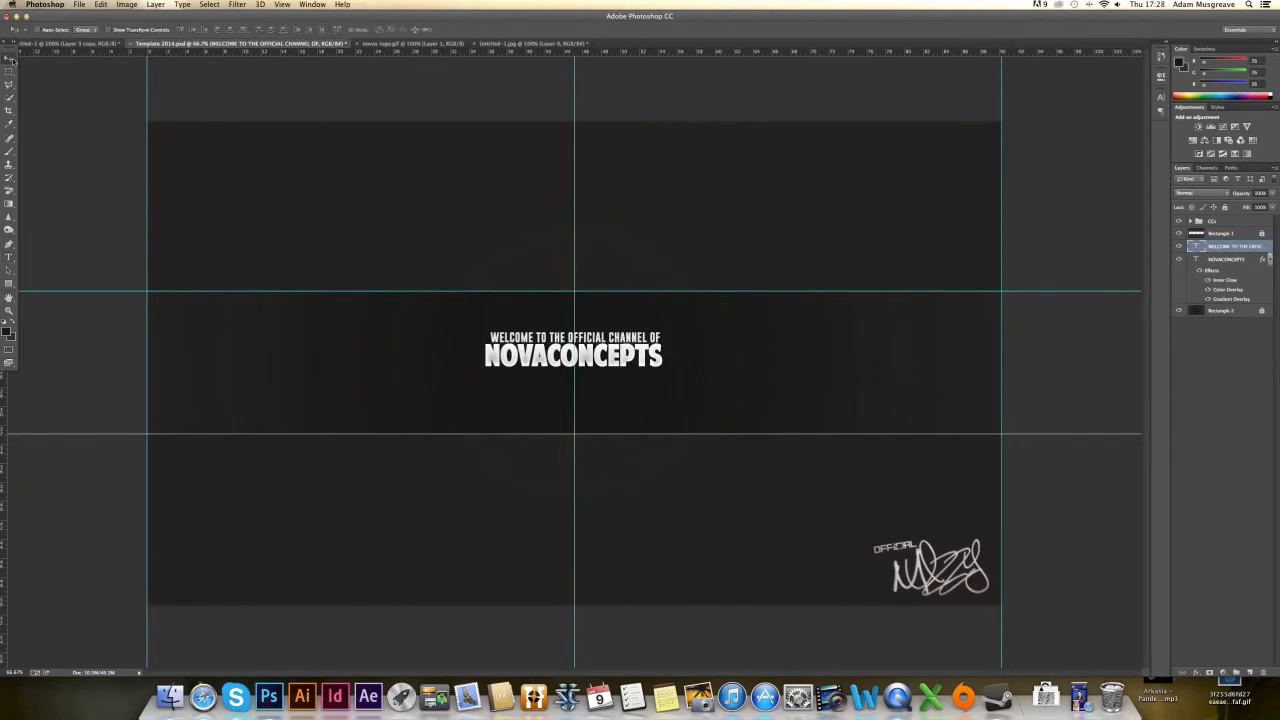
click(1188, 246)
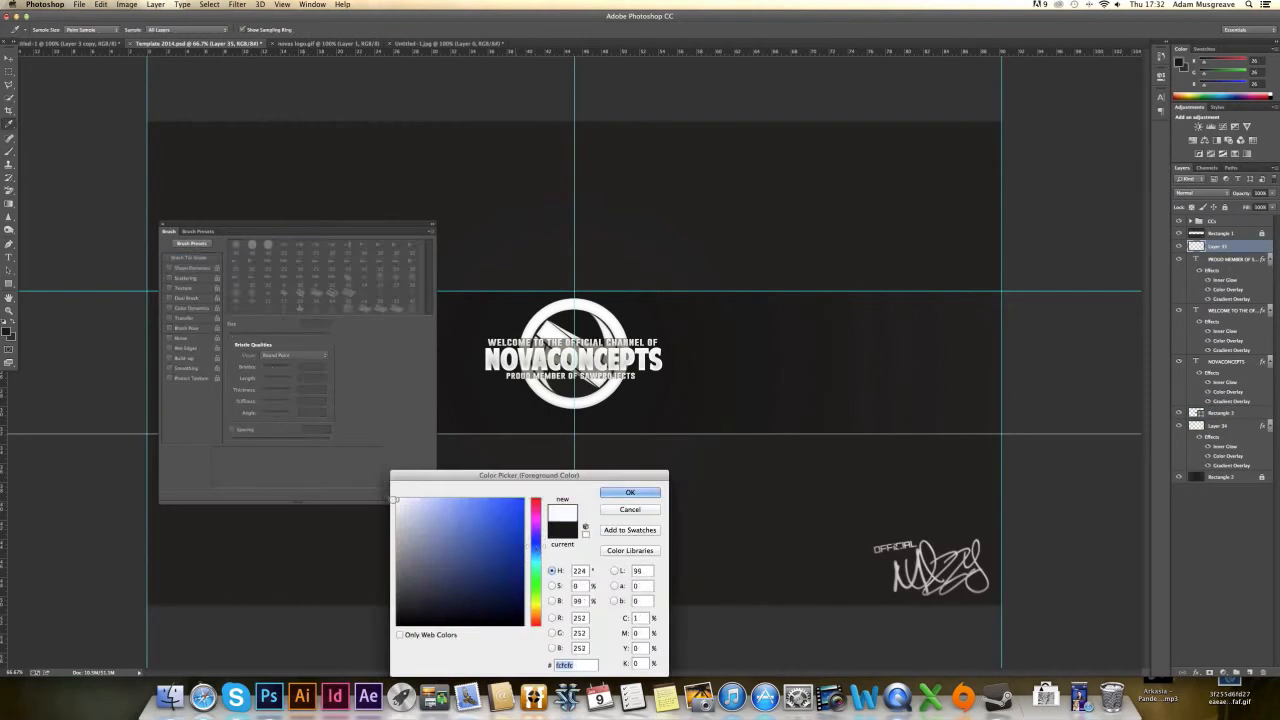
Step: Enlarge the title-and-logo group and draw a thin white bracket line under the reworded subtitle
click(630, 492)
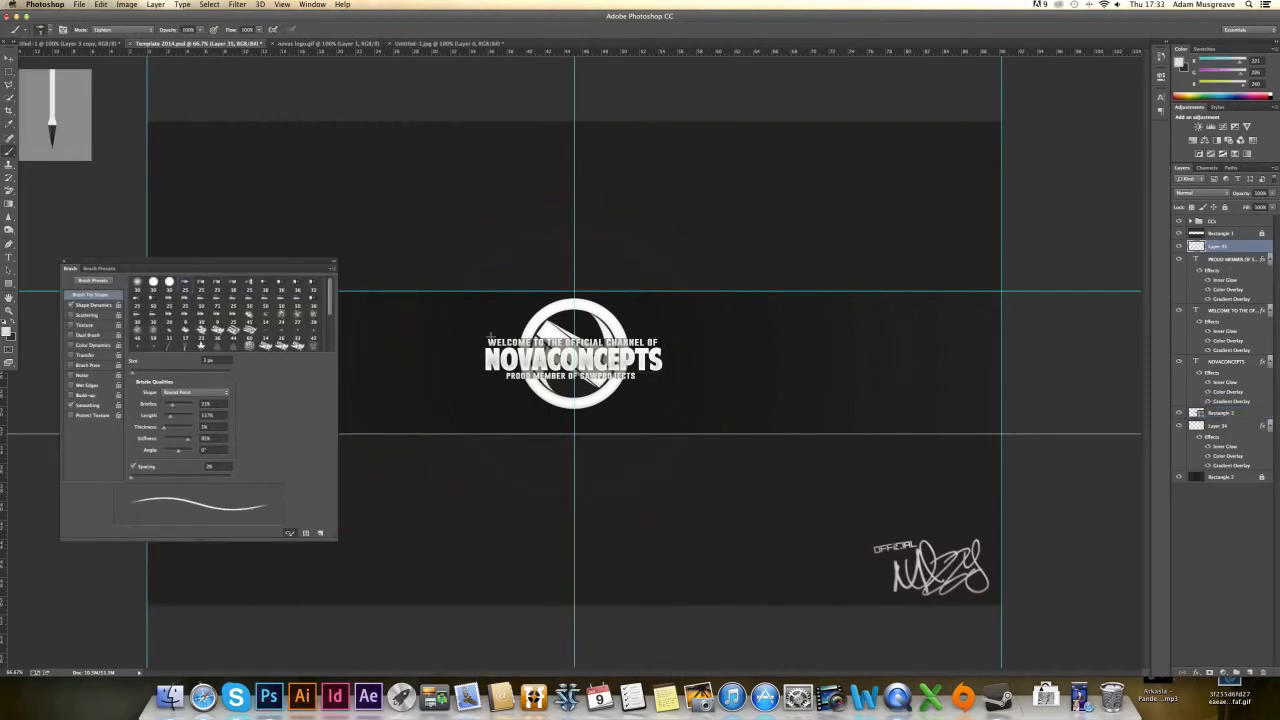
mouse_move(684, 364)
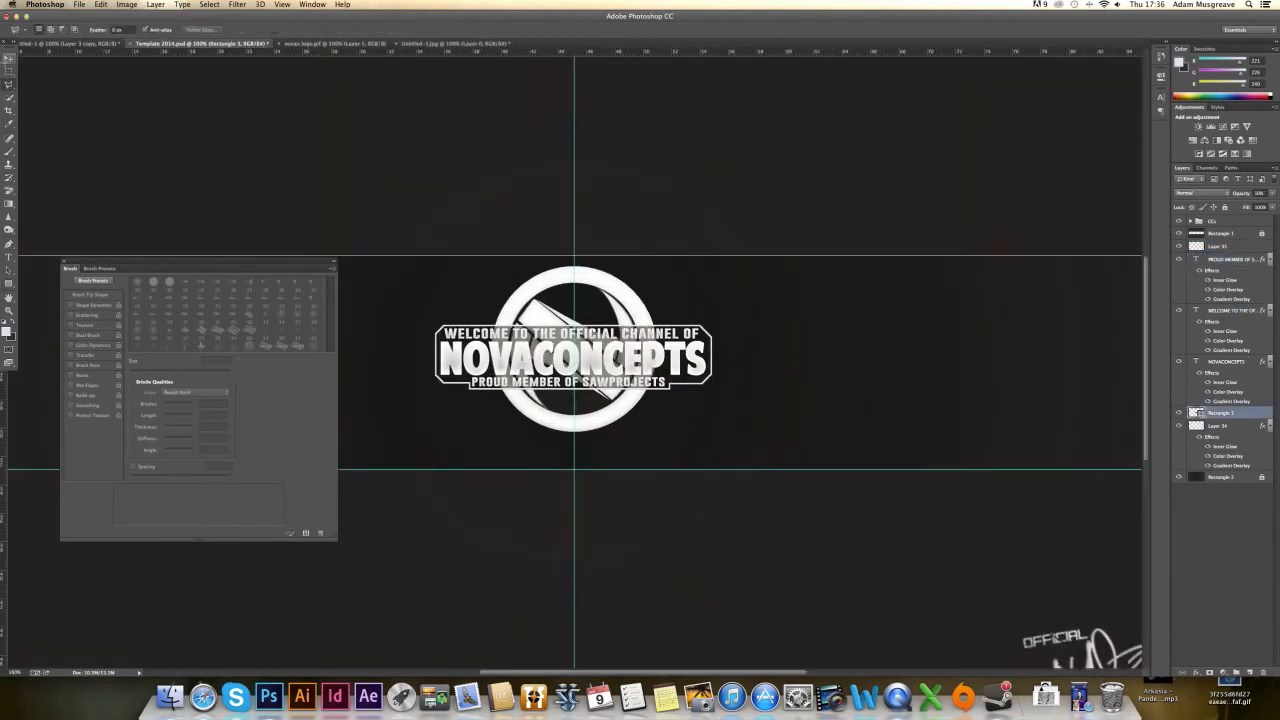
click(1220, 246)
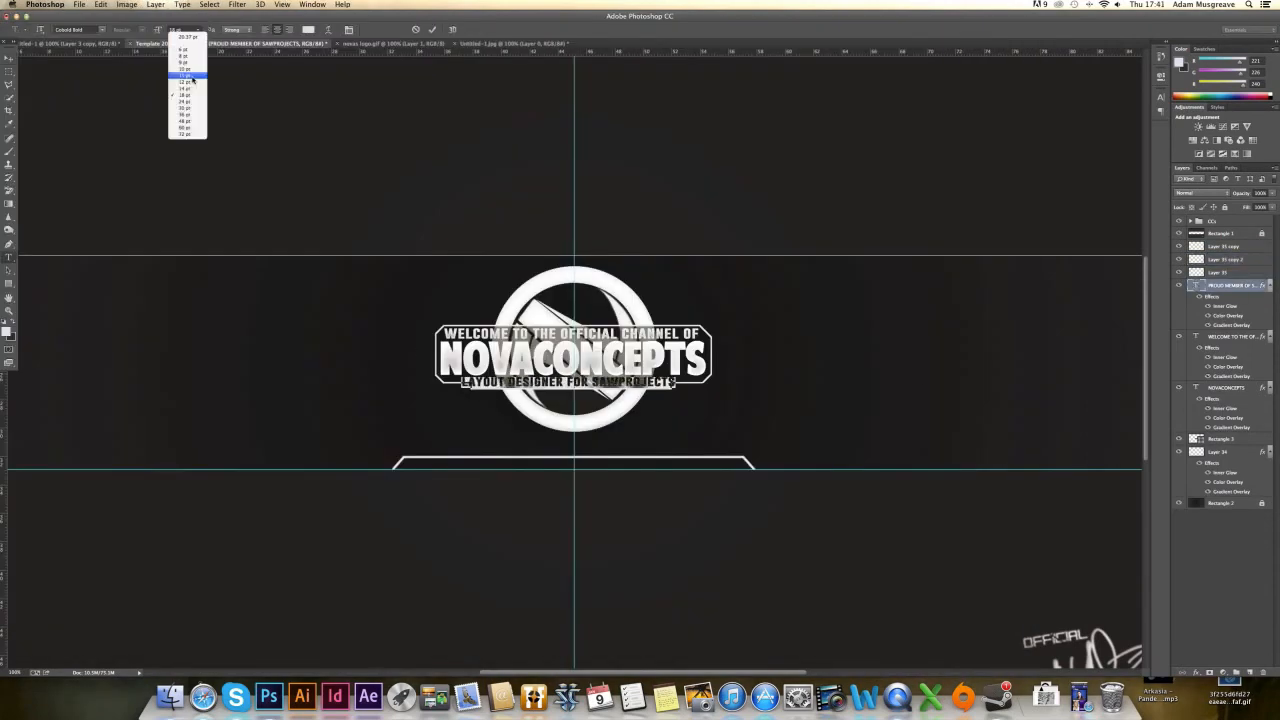
Step: Add the DESIGNED BY OFFICIALMUZZY credit inside the bracket and start opening a background image
click(188, 76)
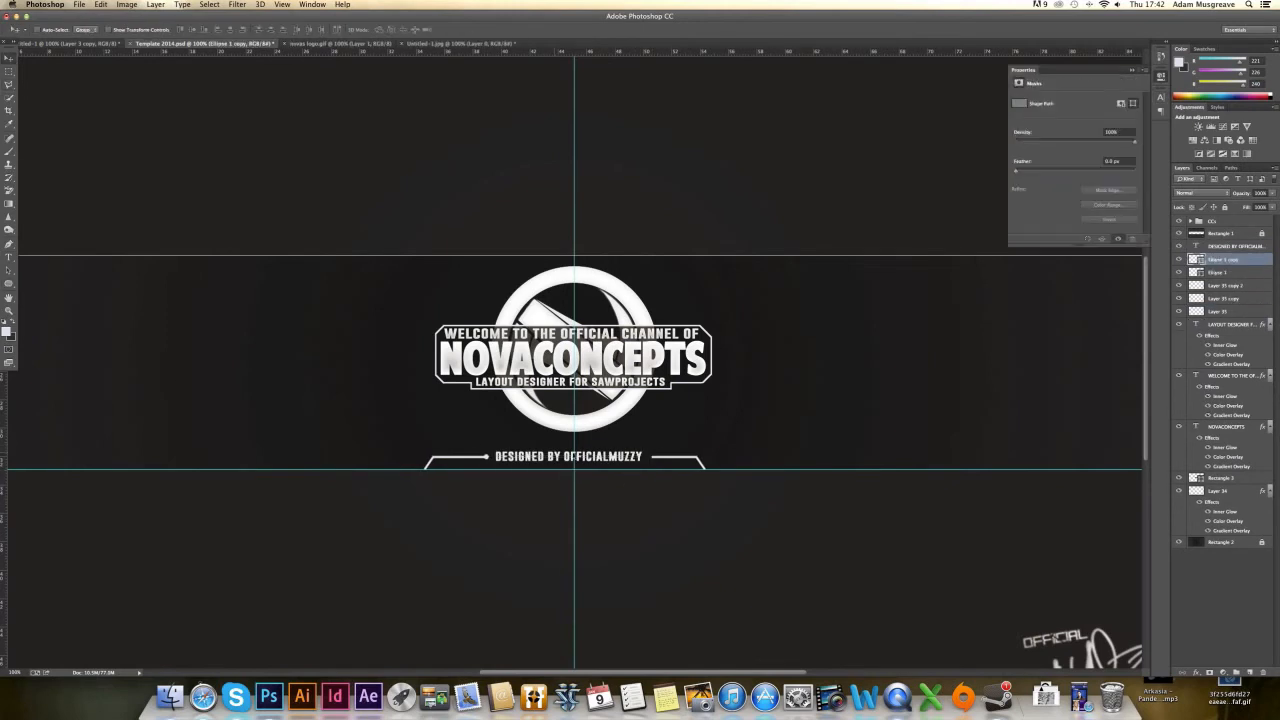
click(1236, 246)
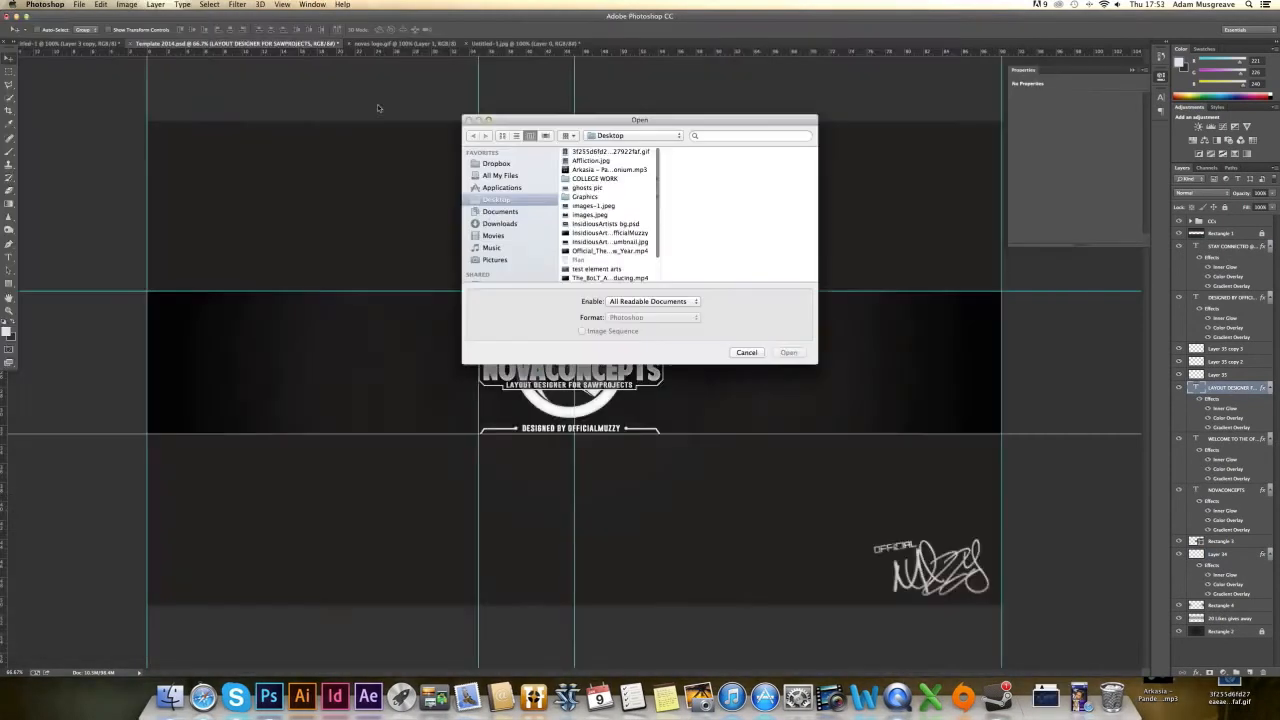
Step: Place the texture image behind the design, desaturated and darkened so the white text stands out
click(788, 352)
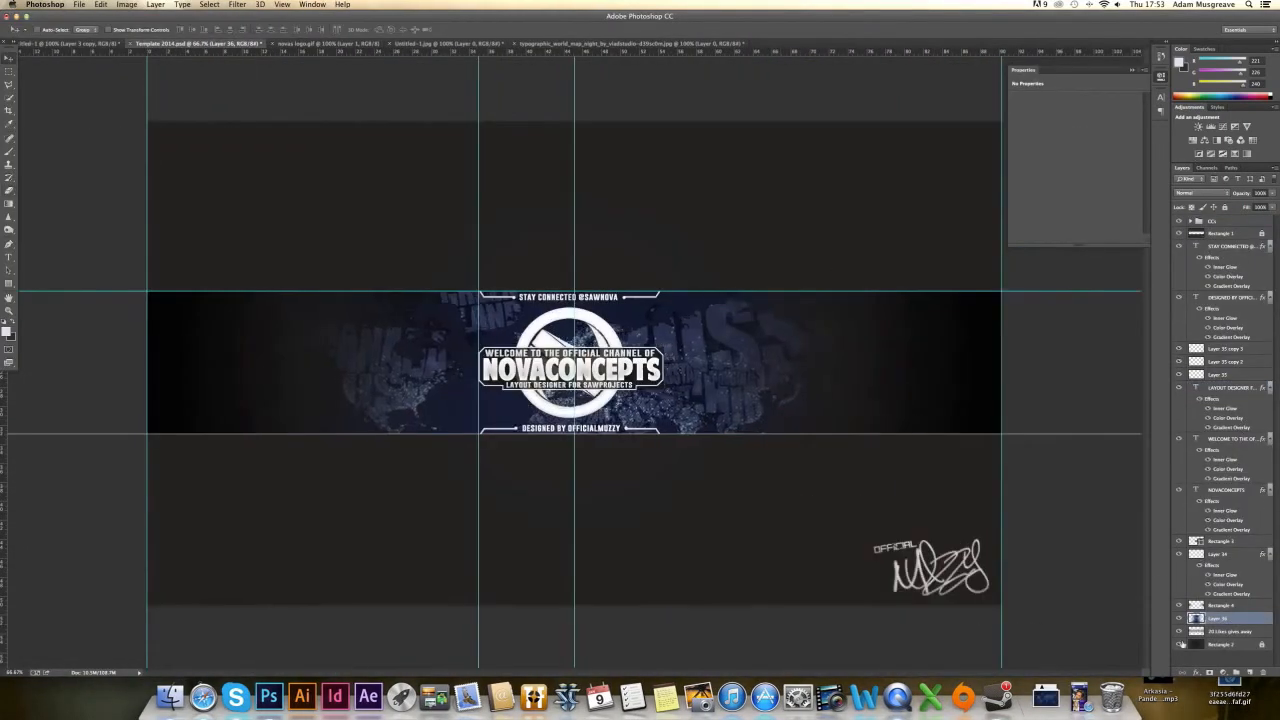
click(1230, 632)
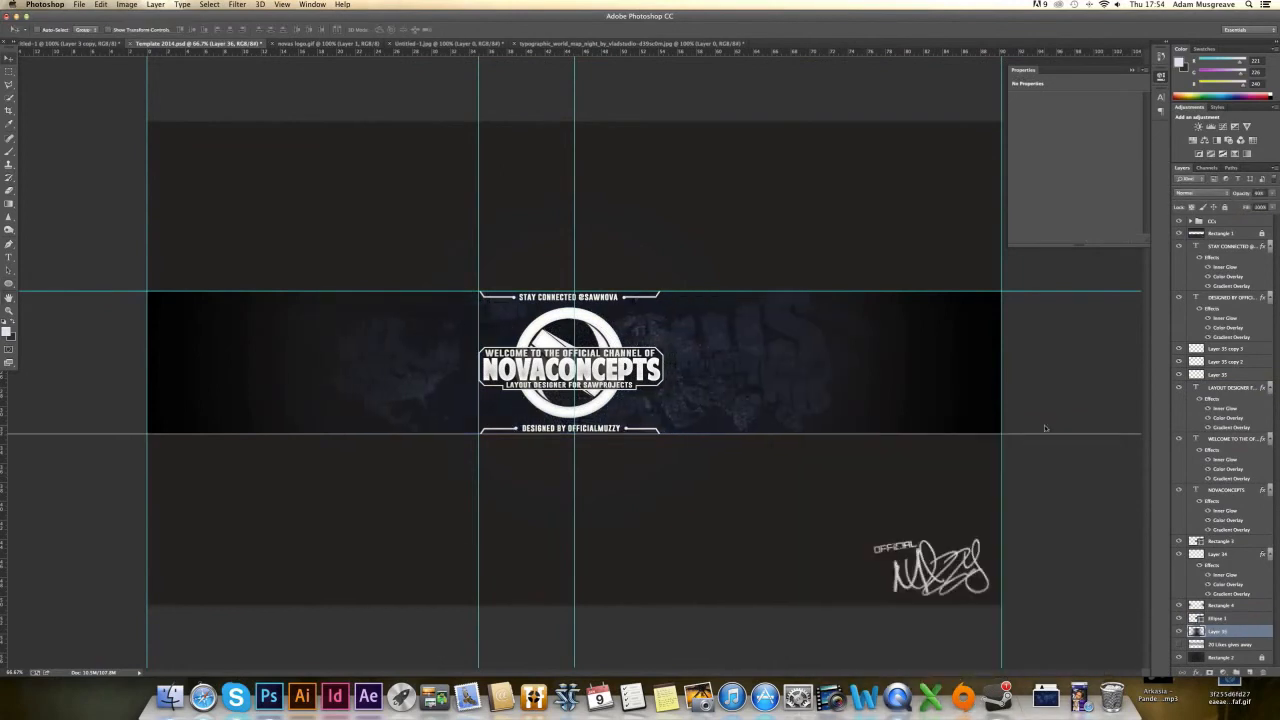
click(78, 4)
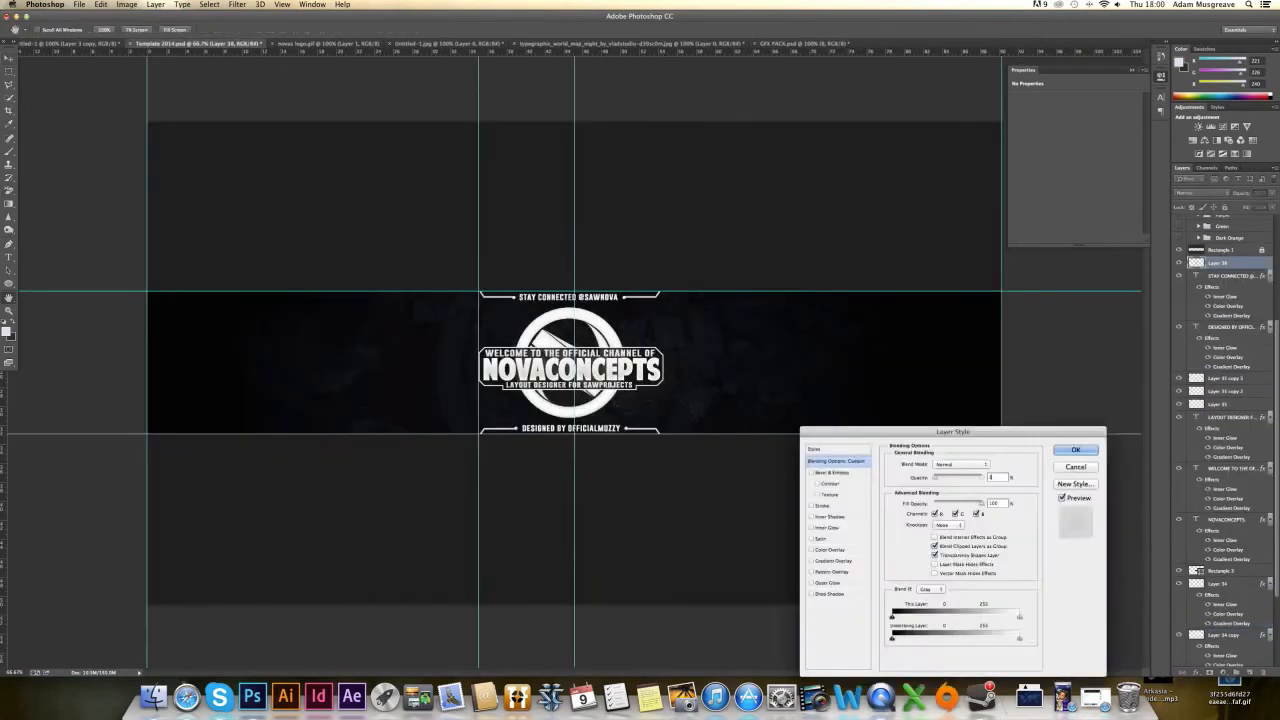
click(1076, 448)
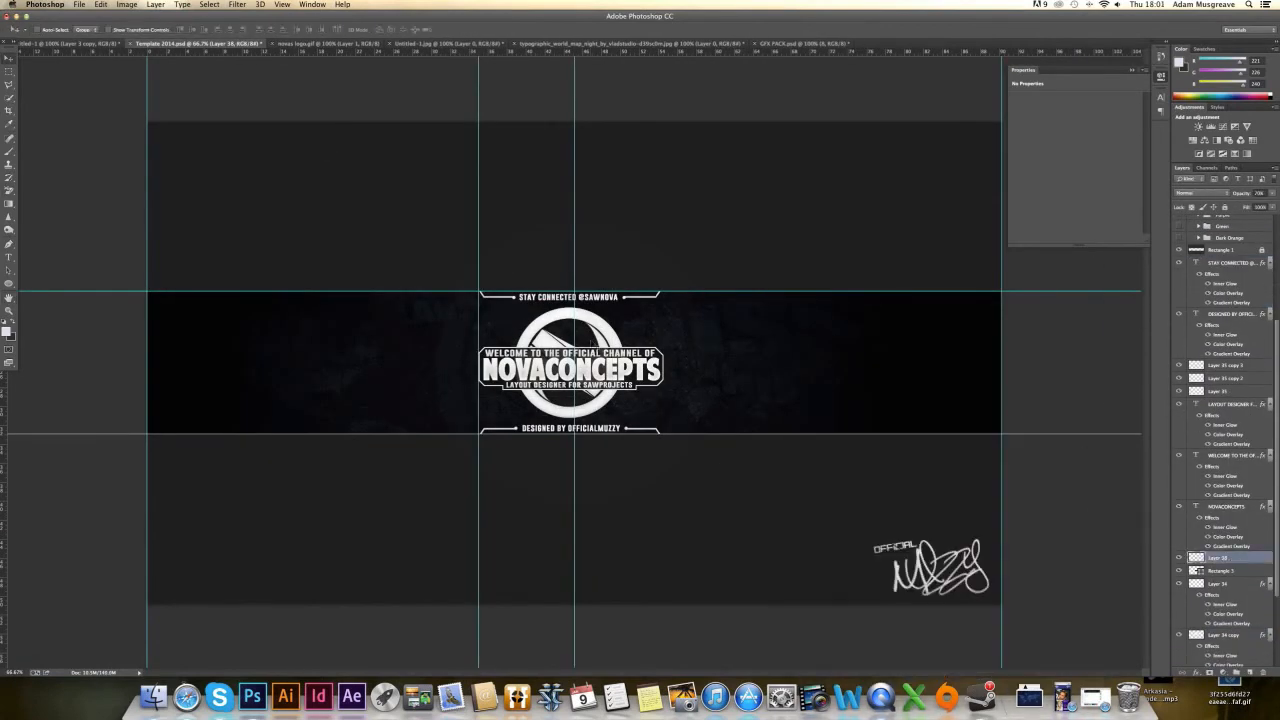